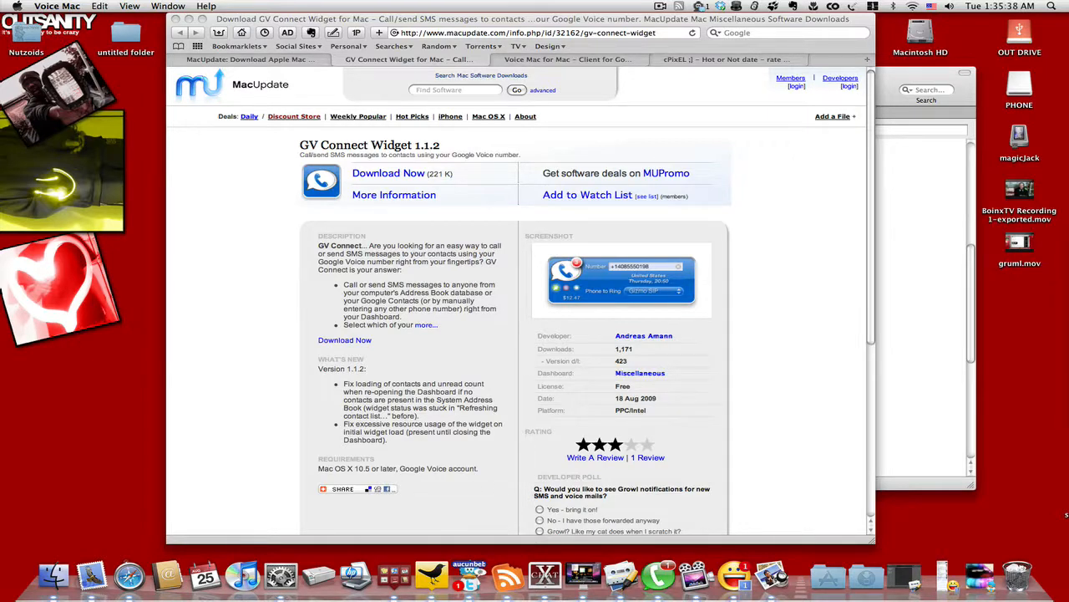
Switch to the 'Voice Mac for Mac – Client for Google Voice' tab on MacUpdate
left_click(567, 60)
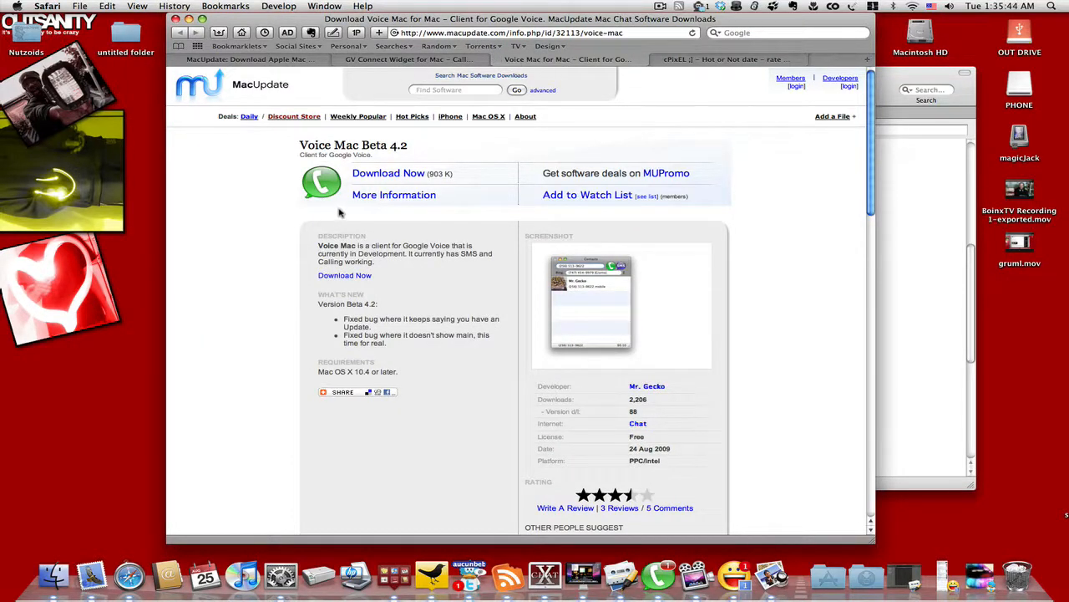
scroll("down", 3)
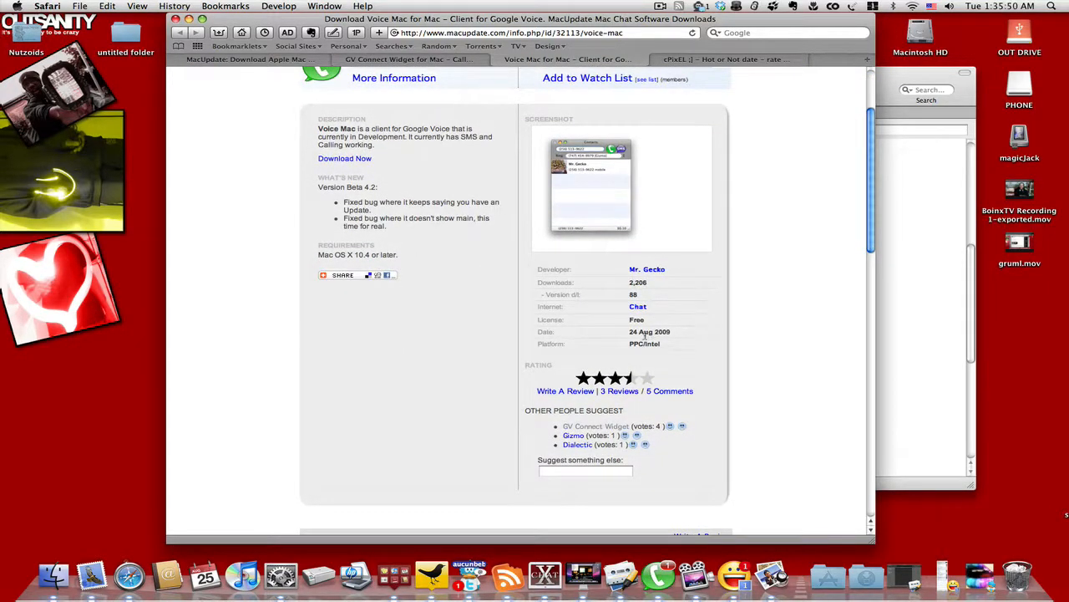
scroll("up", 3)
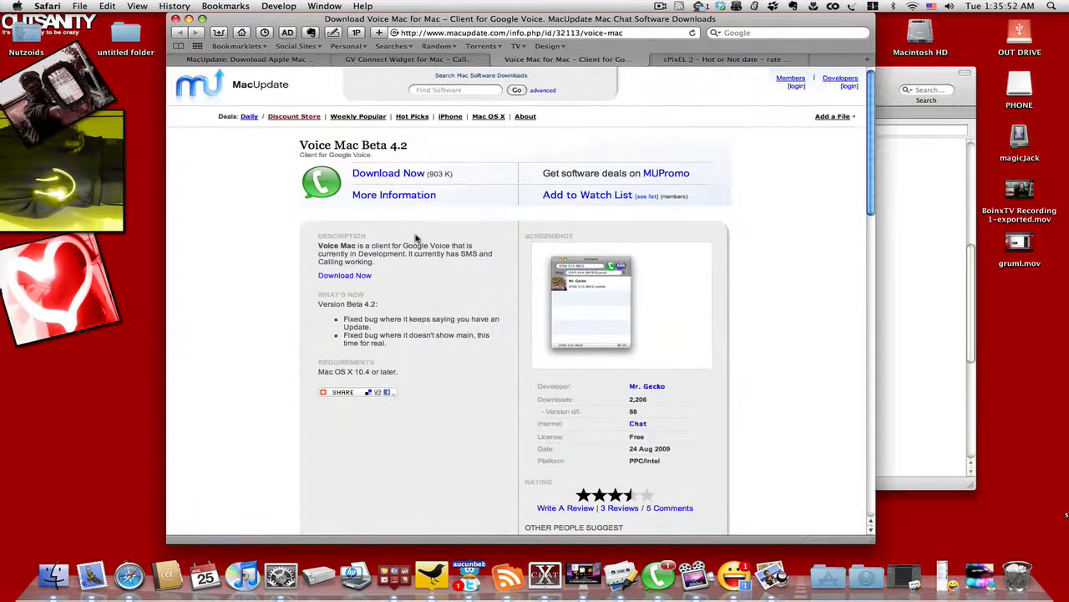
scroll("down", 3)
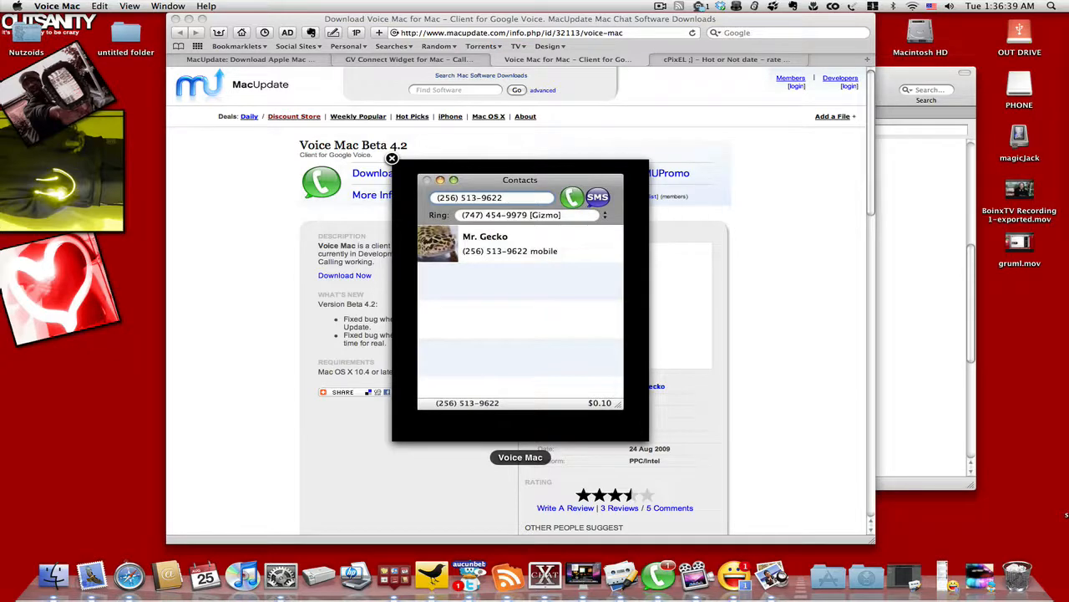
Open the Voice Mac SMS conversation window beside the Contacts window
left_click(597, 198)
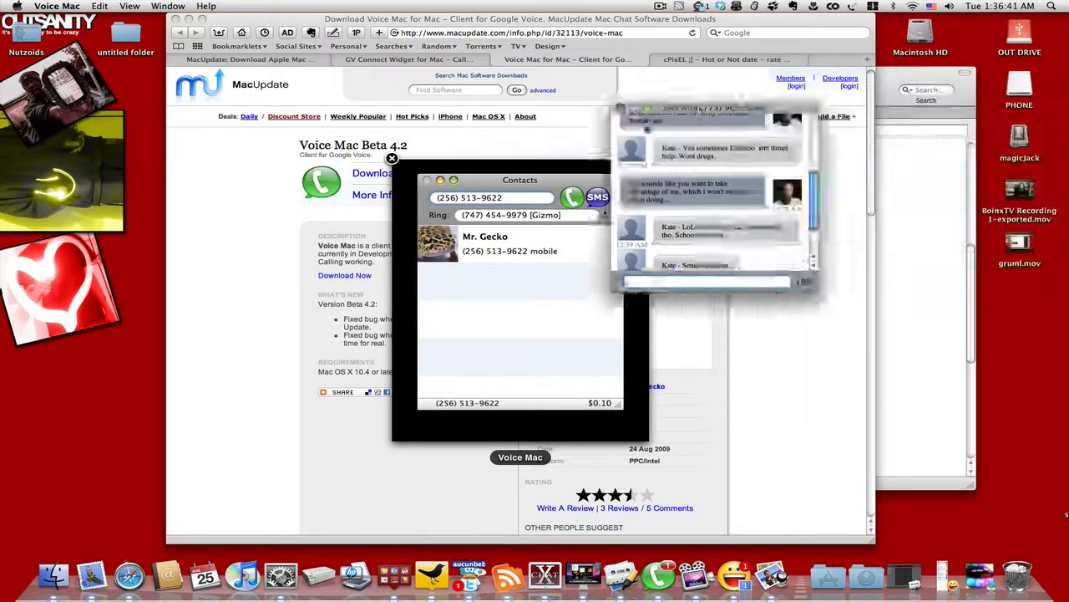